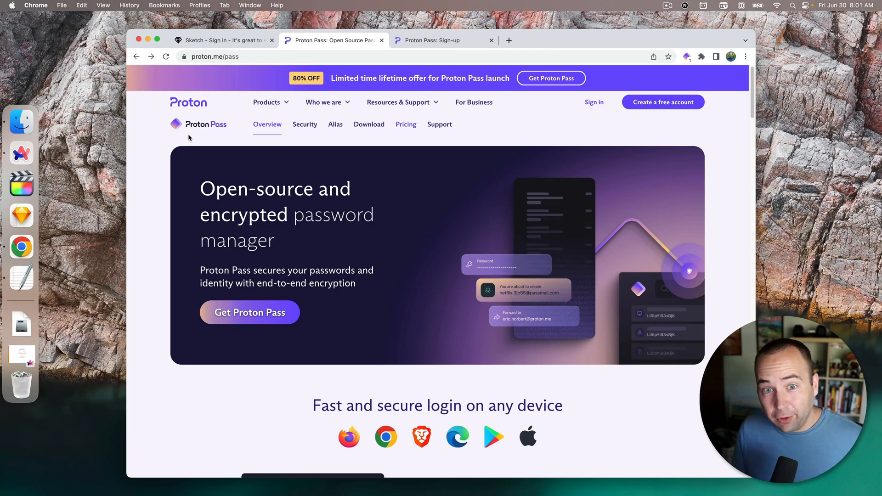
mouse_move(223, 135)
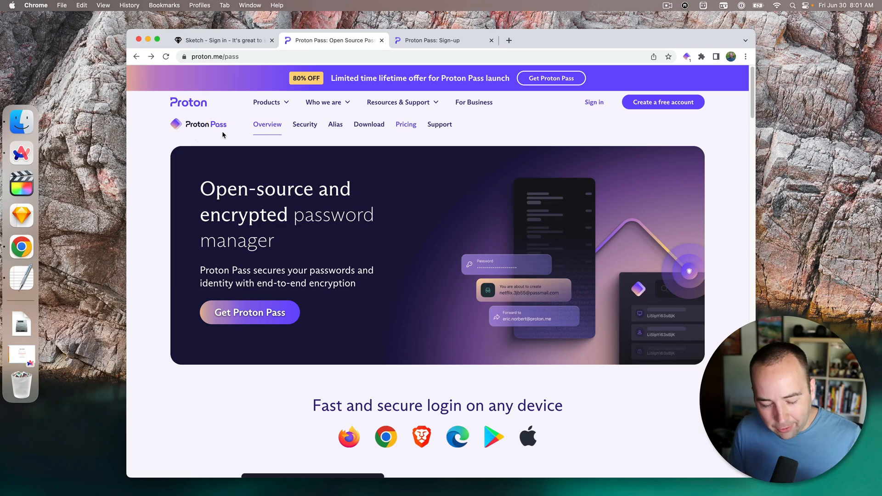
mouse_move(231, 134)
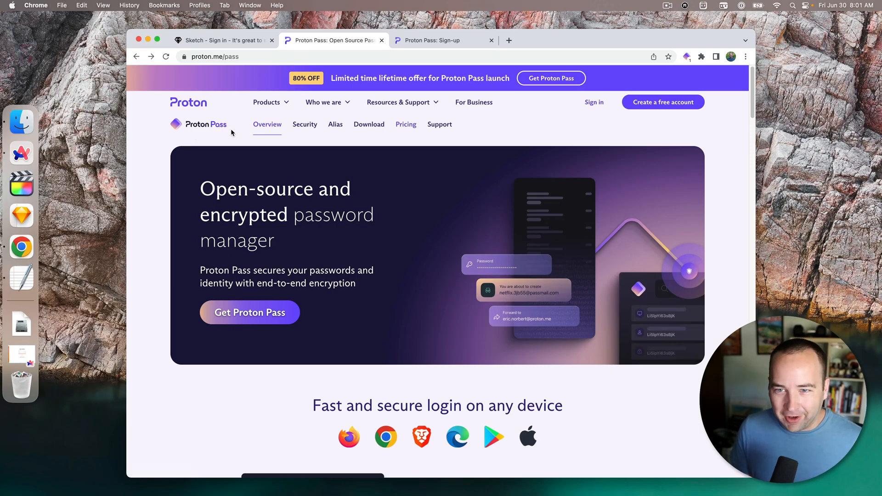
mouse_move(537, 131)
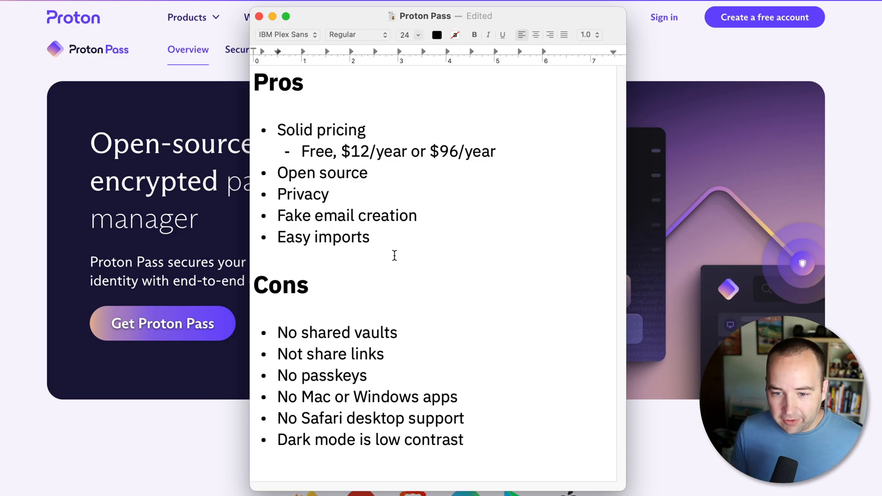
Correct the con to 'No share links' in the notes and hide TextEdit
left_click_drag(277, 333, 395, 333)
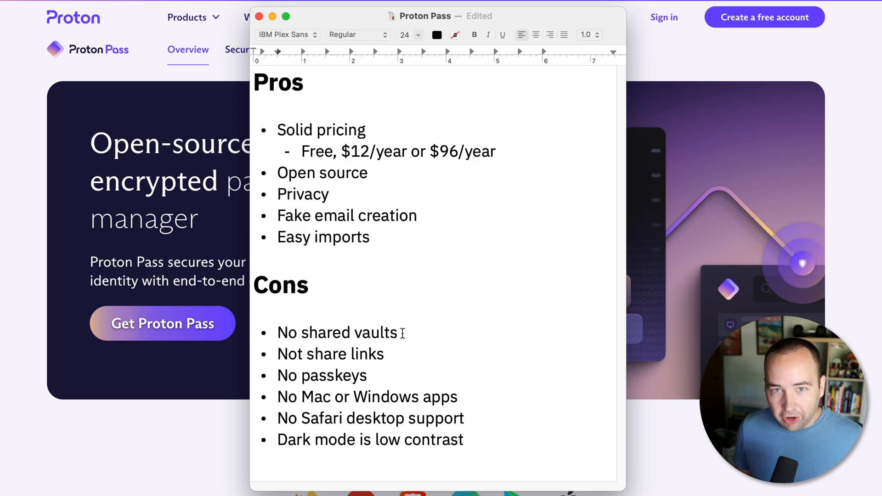
mouse_move(280, 354)
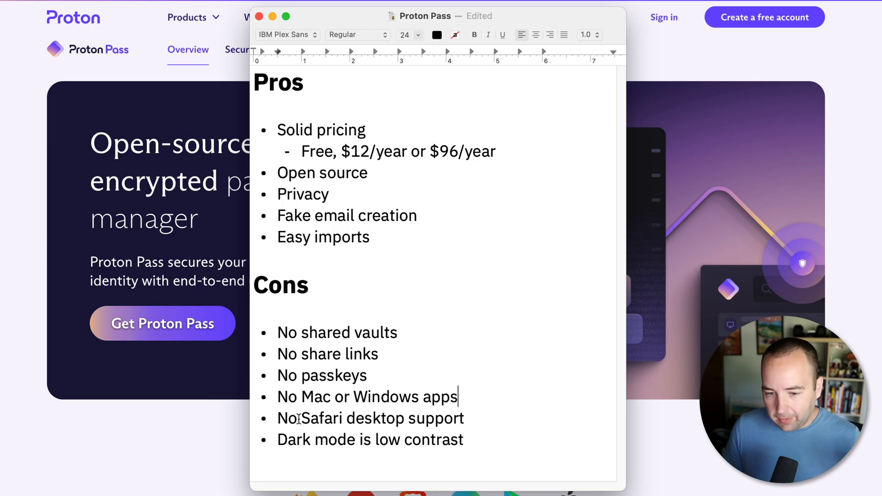
left_click_drag(277, 419, 464, 419)
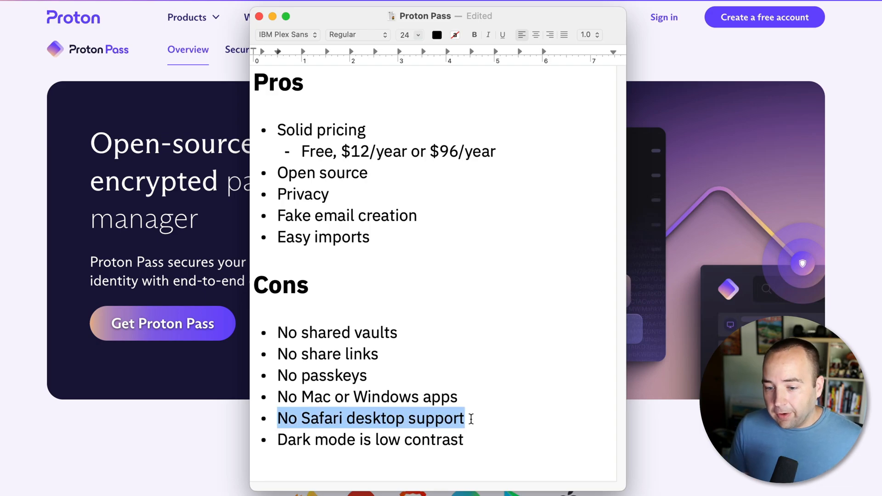
left_click(474, 418)
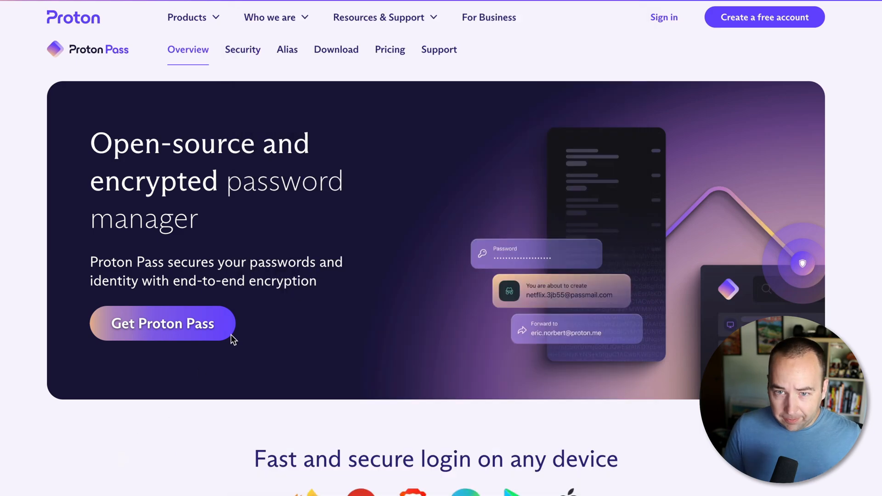
Go to the Proton Pass sign-up page and view the Free, Pass Plus and Unlimited plan cards
left_click(162, 323)
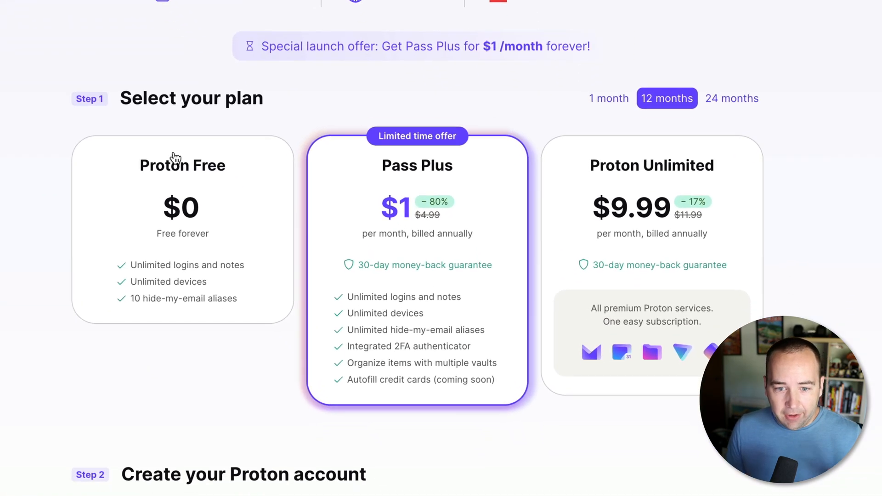
scroll("down", 3)
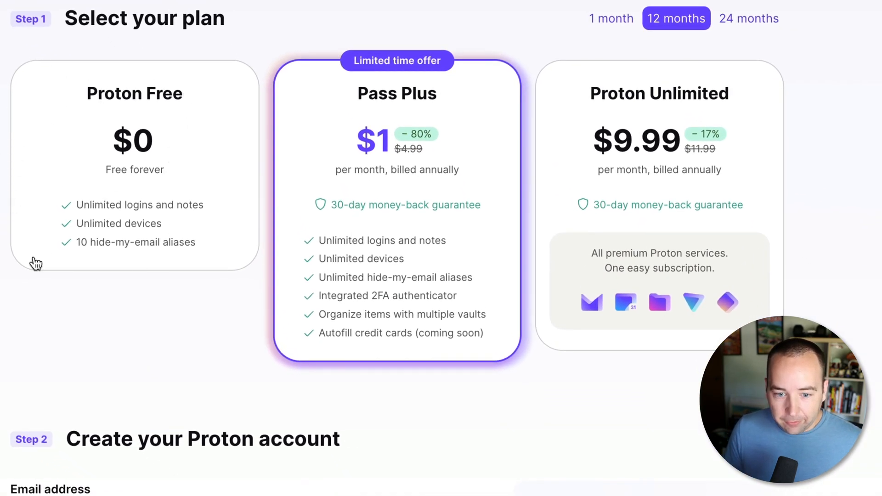
mouse_move(99, 212)
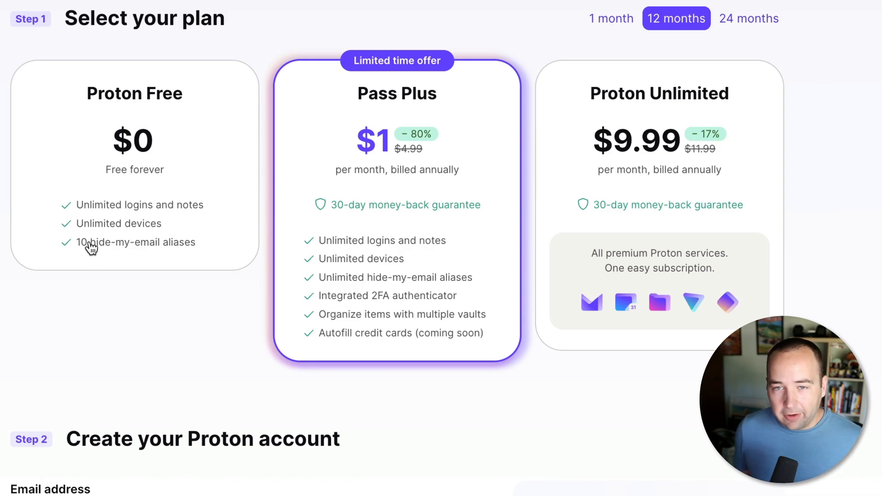
mouse_move(276, 246)
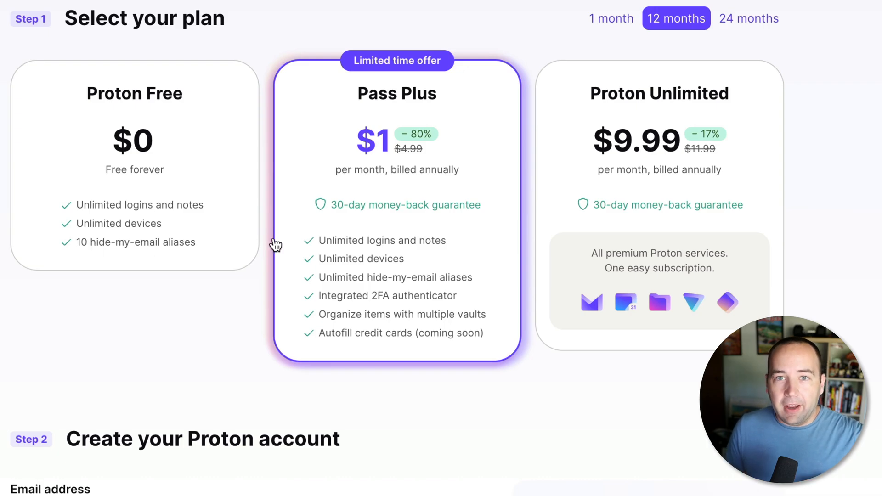
mouse_move(385, 154)
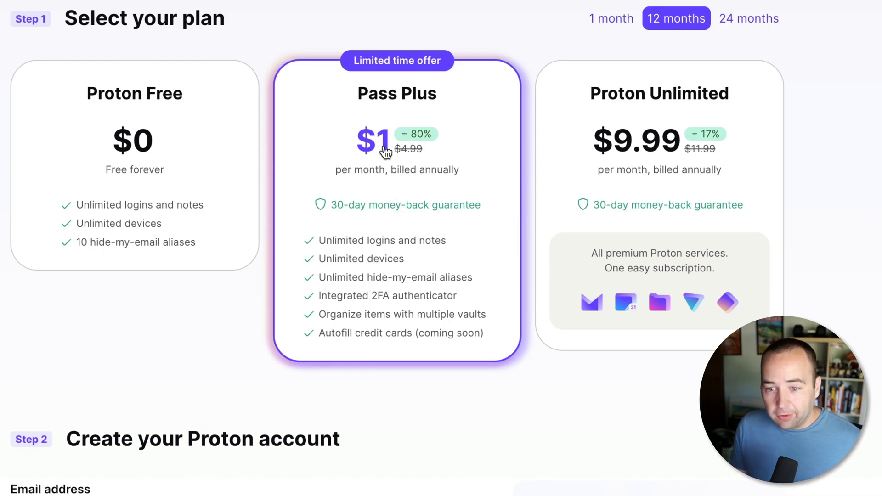
mouse_move(386, 162)
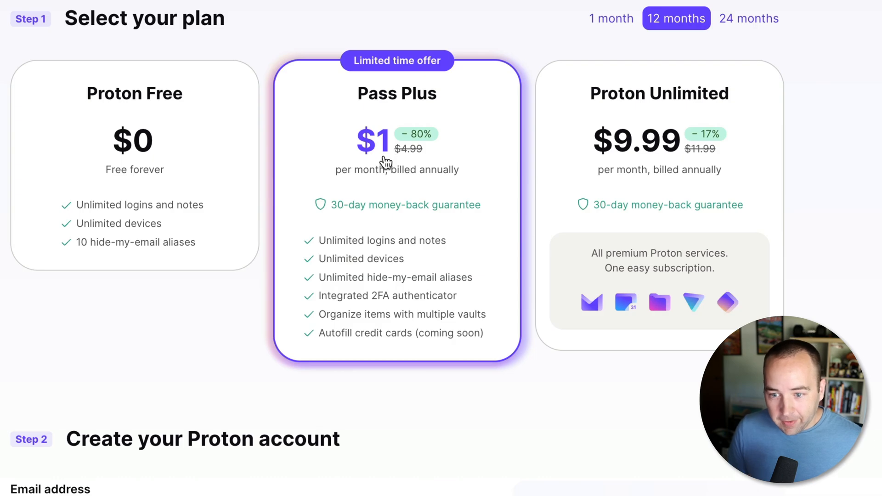
mouse_move(422, 150)
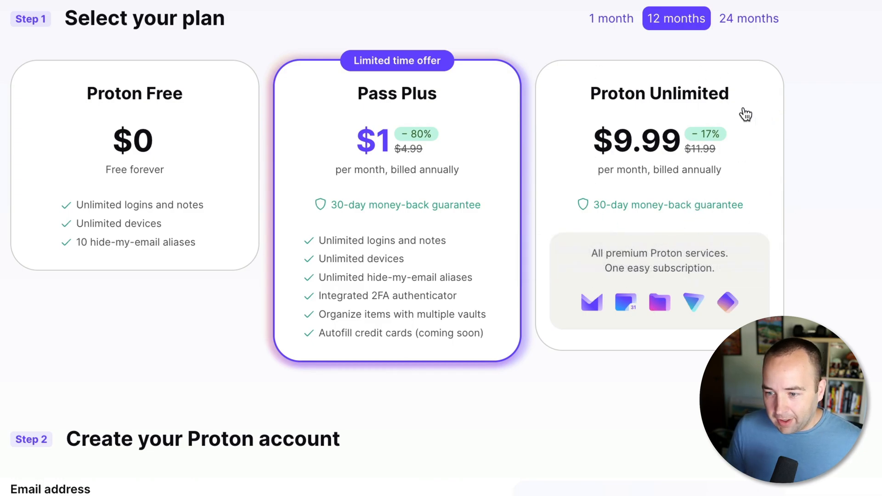
mouse_move(690, 187)
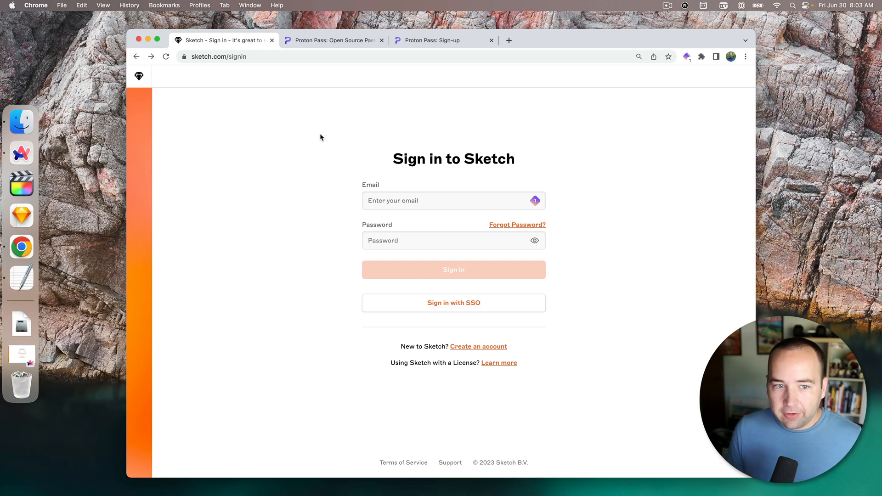
mouse_move(309, 185)
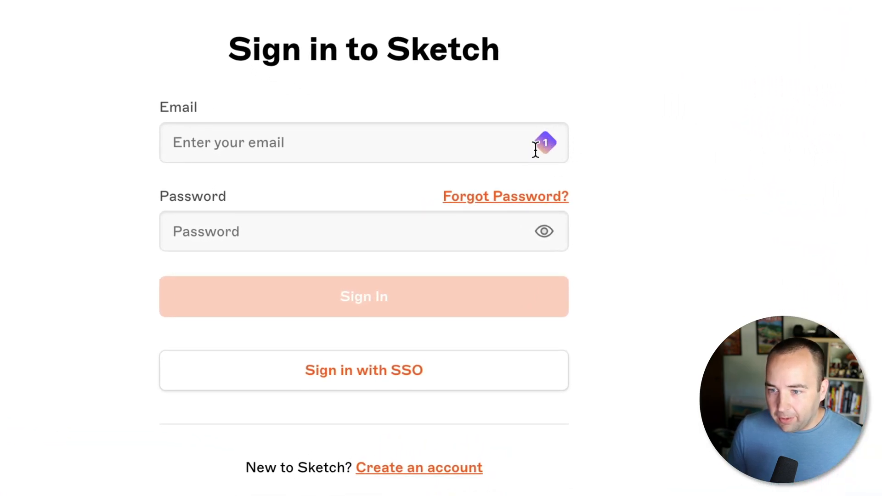
Autofill the saved Sketch credentials via Proton Pass and submit the sign-in
left_click(364, 143)
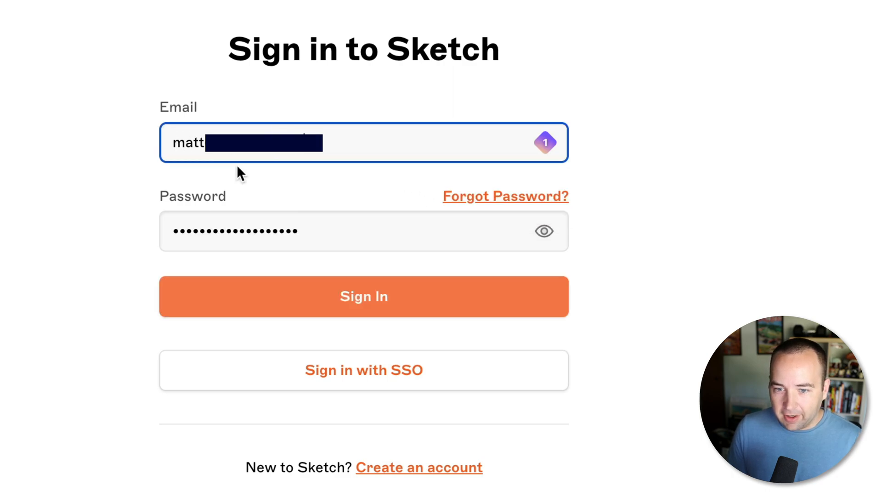
left_click(364, 297)
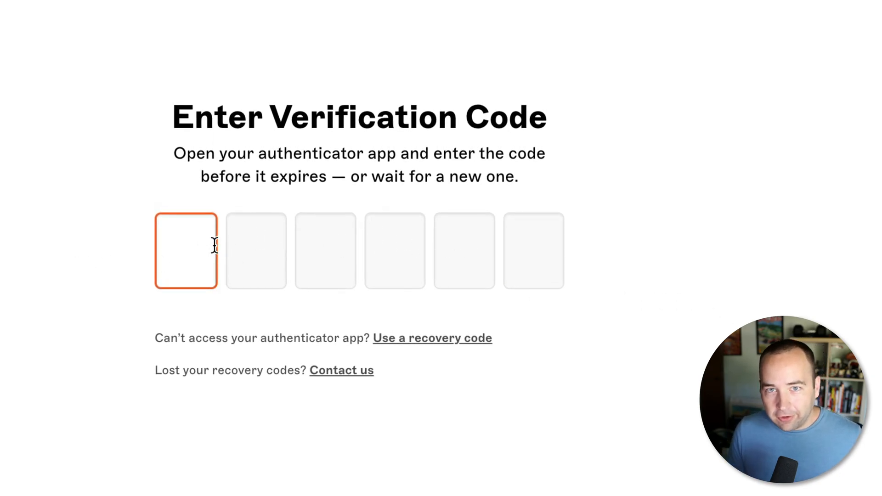
mouse_move(826, 135)
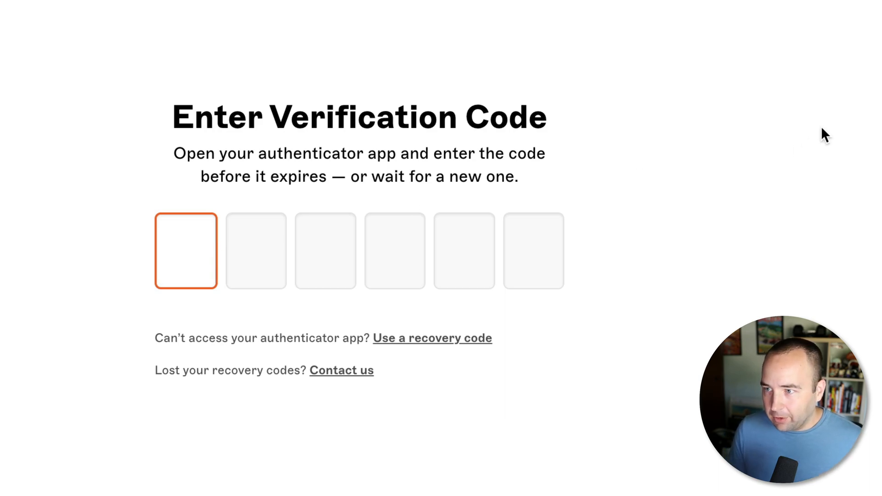
mouse_move(524, 239)
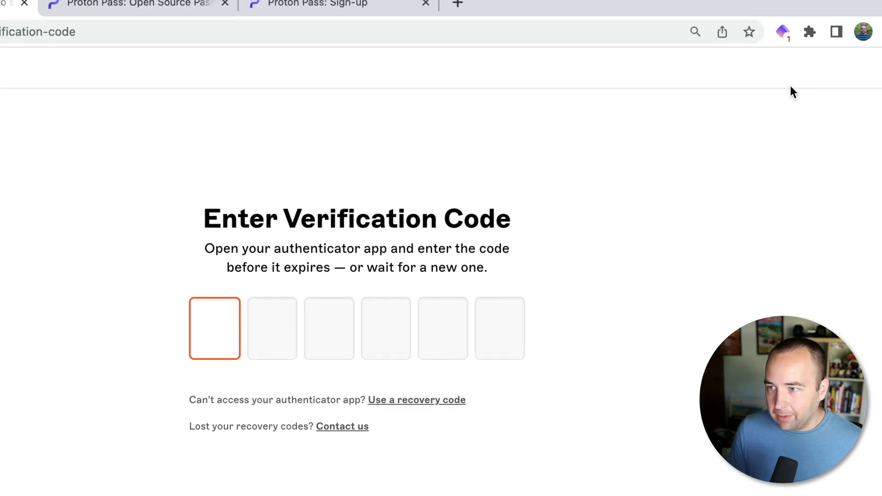
left_click(780, 33)
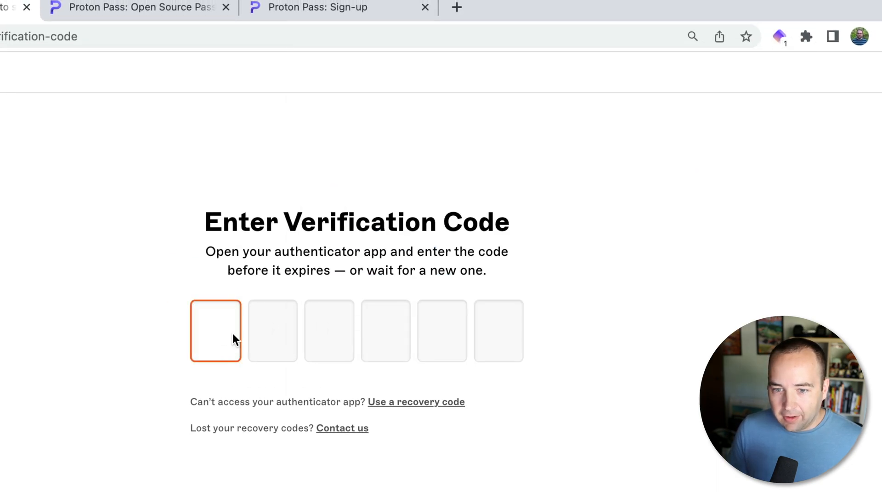
left_click(149, 32)
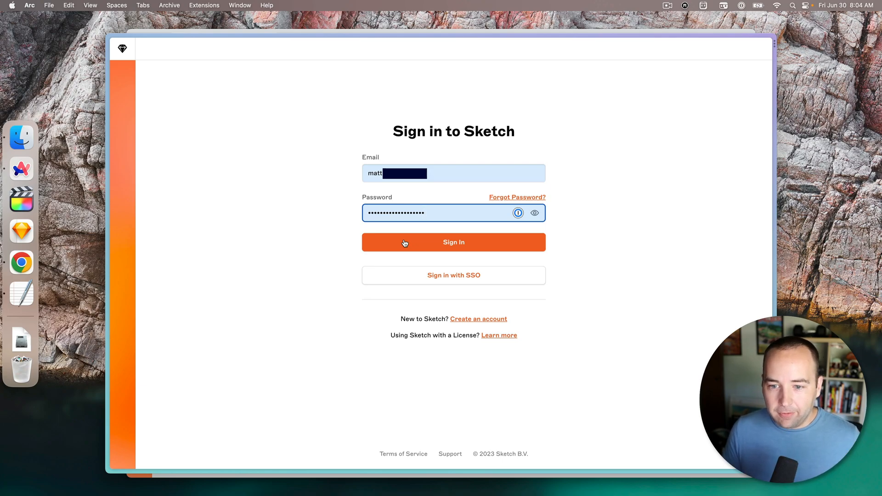
Submit the autofilled Sketch sign-in form in Arc
left_click(453, 241)
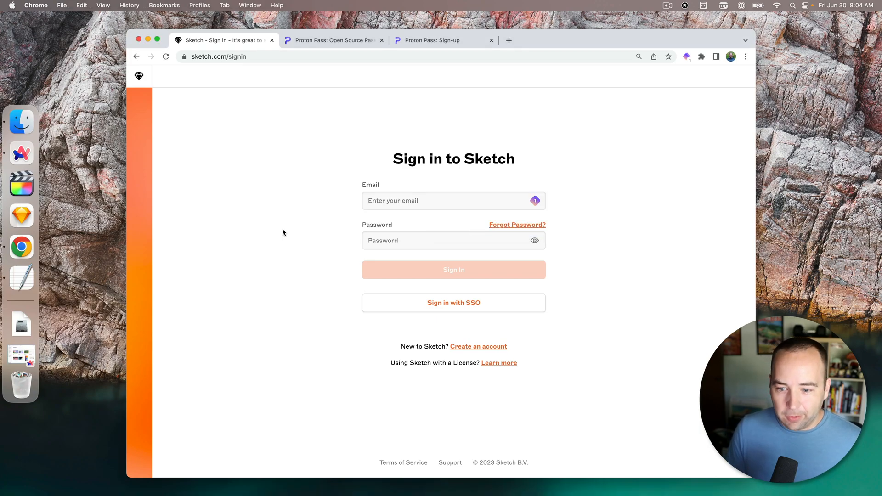
Go to Sketch's 'Create an account' form from the sign-in page
left_click(477, 347)
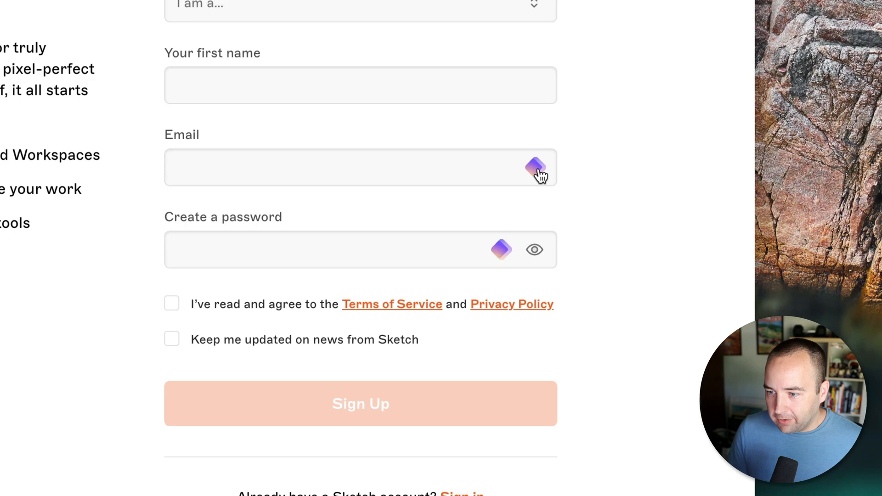
Fill the Sketch sign-up email with a new Proton Pass hidden-email alias and a generated password
left_click(360, 167)
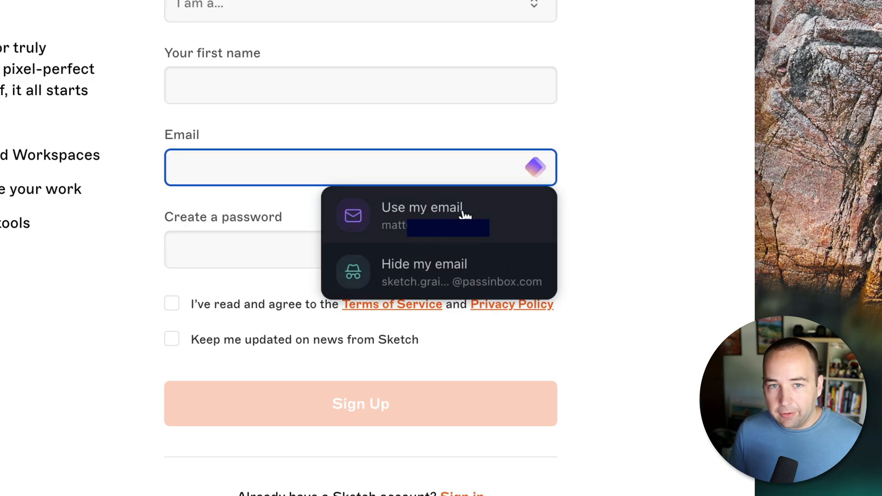
left_click(425, 273)
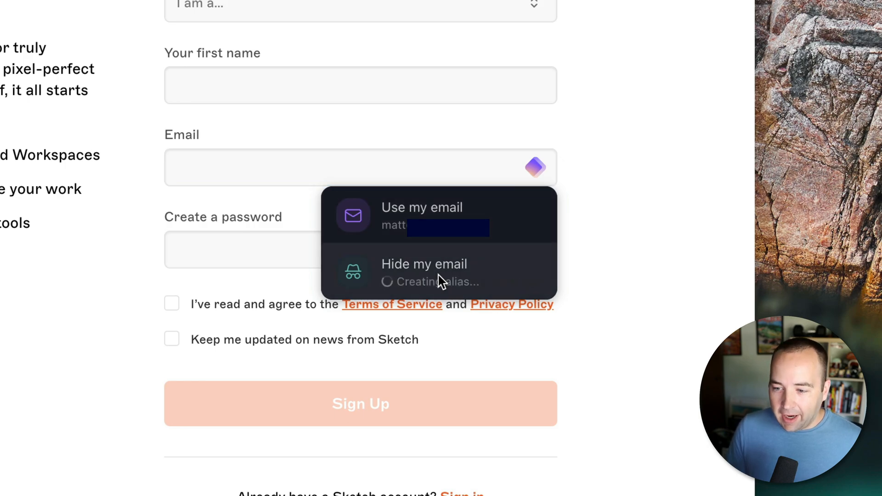
left_click(424, 263)
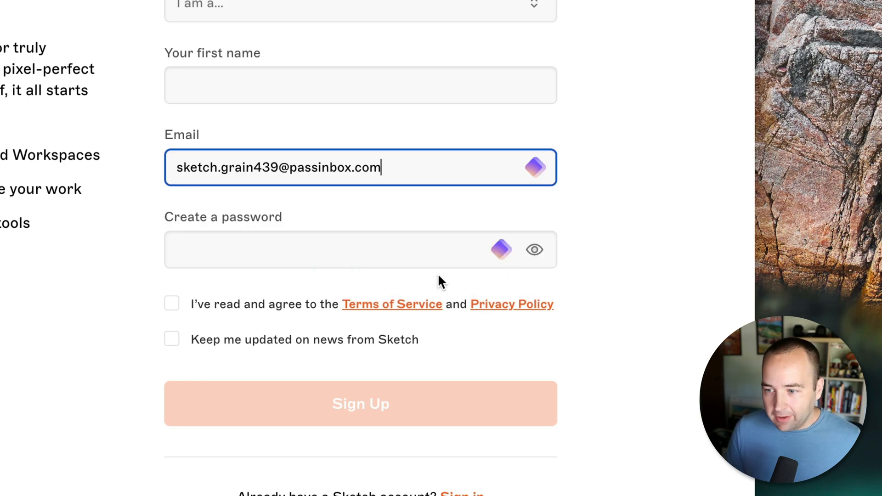
mouse_move(642, 237)
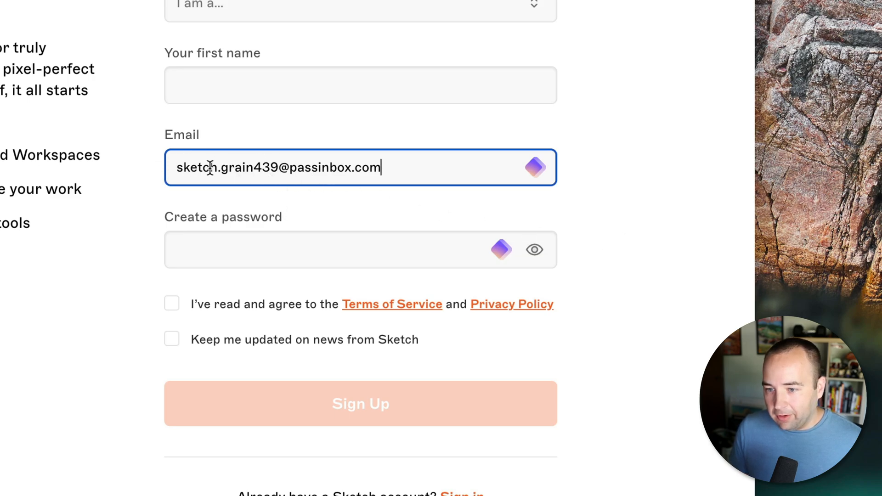
double_click(192, 168)
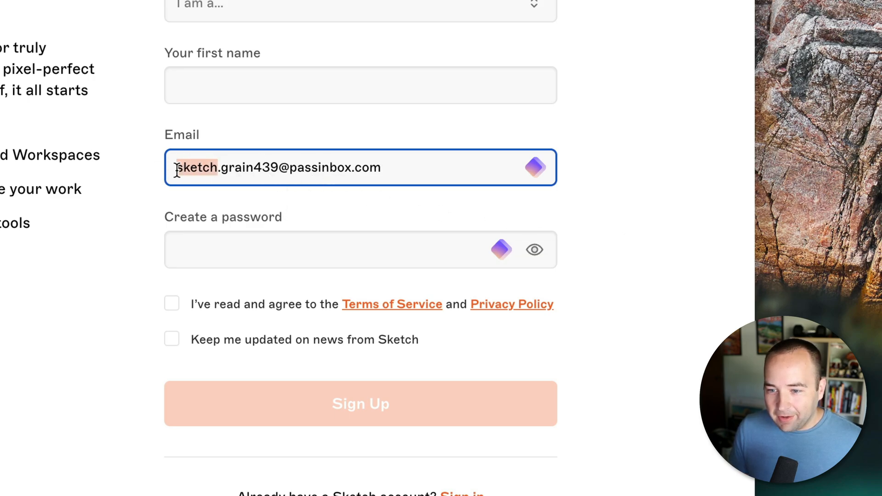
left_click(225, 174)
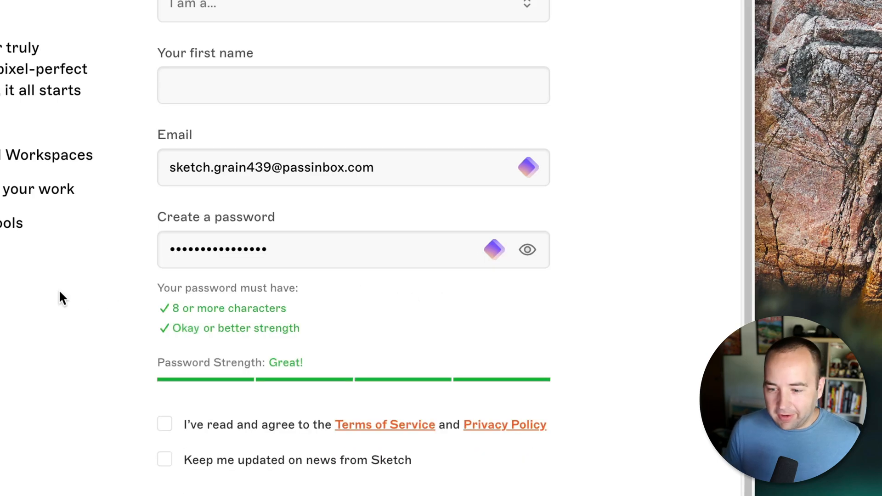
mouse_move(392, 85)
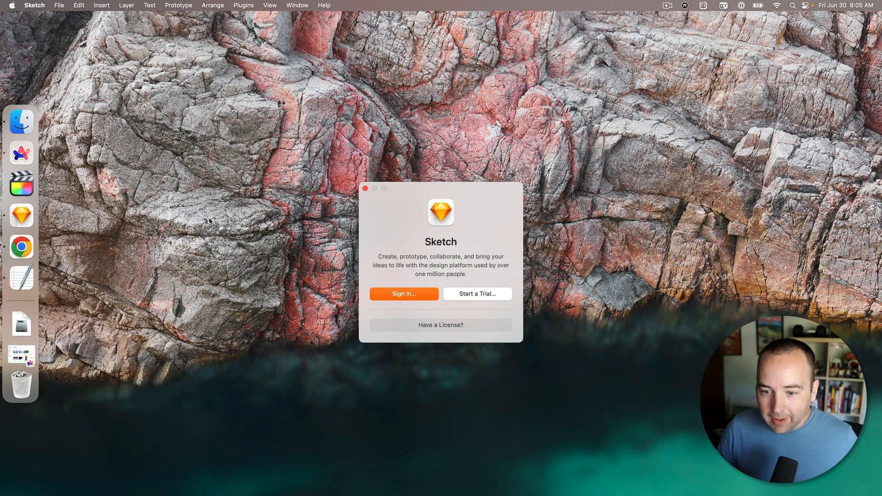
mouse_move(206, 242)
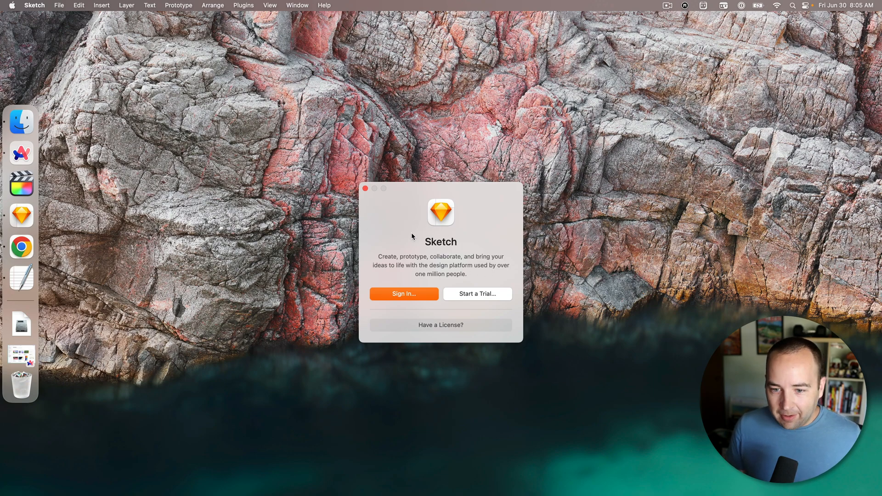
Bring up the Sketch app's sign-in form, check the saved Sketch login in the browser, and return
left_click(404, 294)
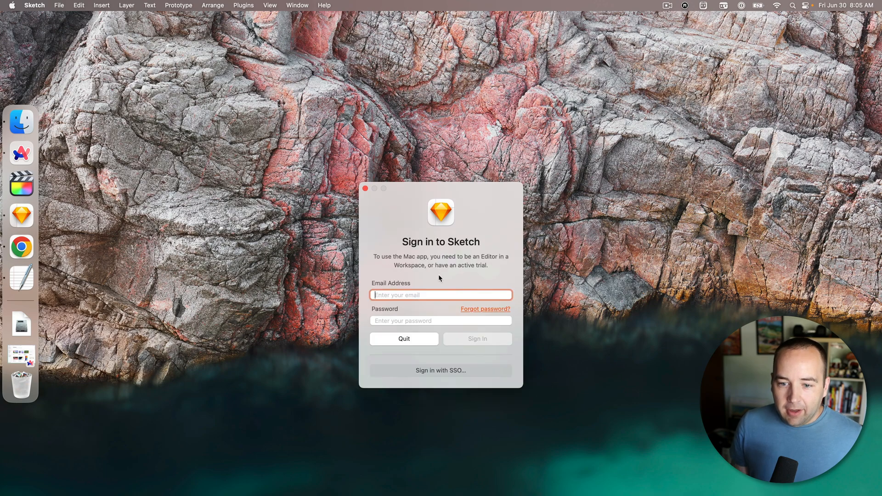
mouse_move(538, 193)
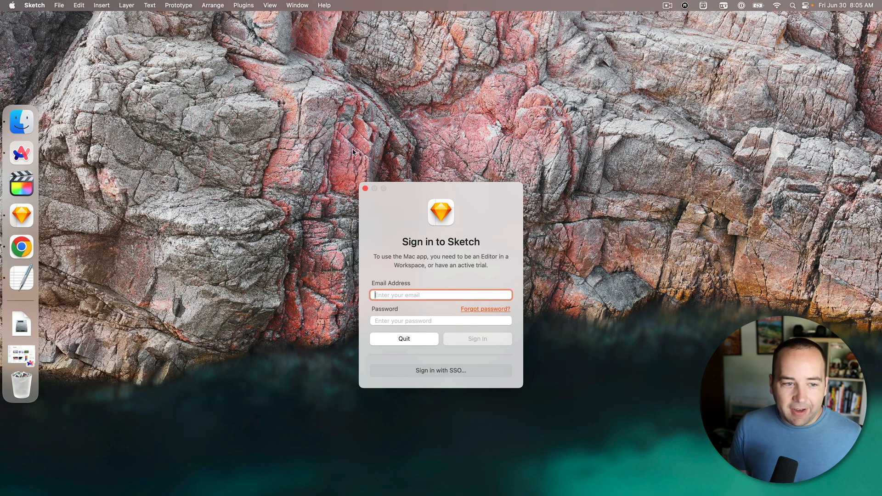
mouse_move(21, 247)
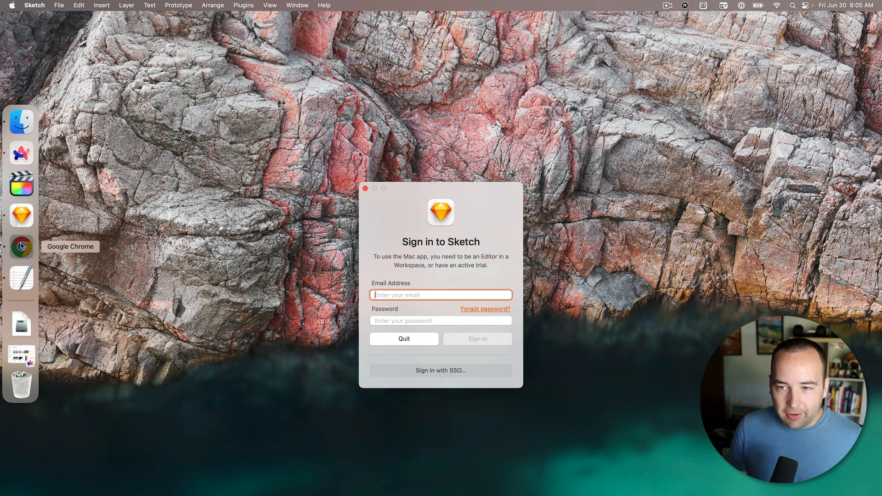
left_click(21, 248)
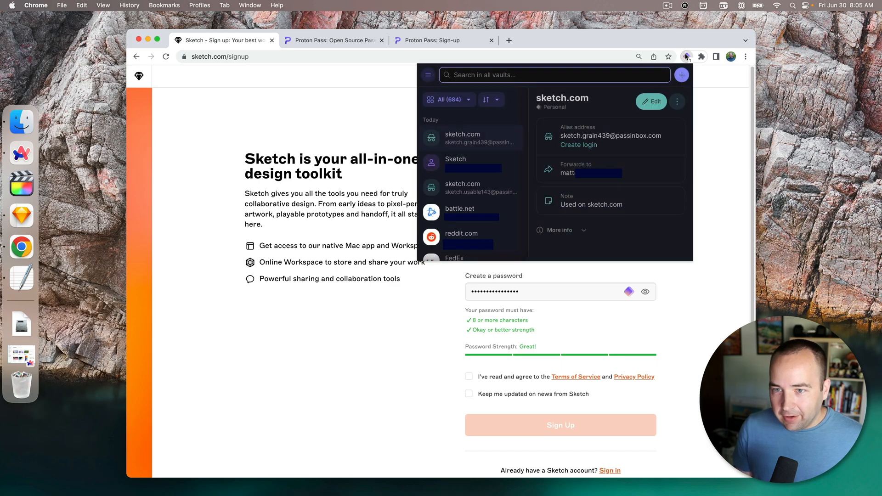
type("sket")
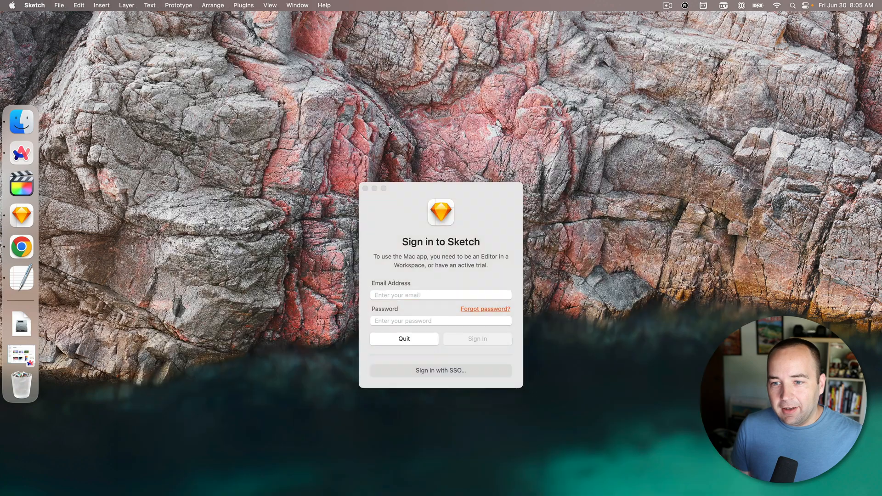
left_click(440, 295)
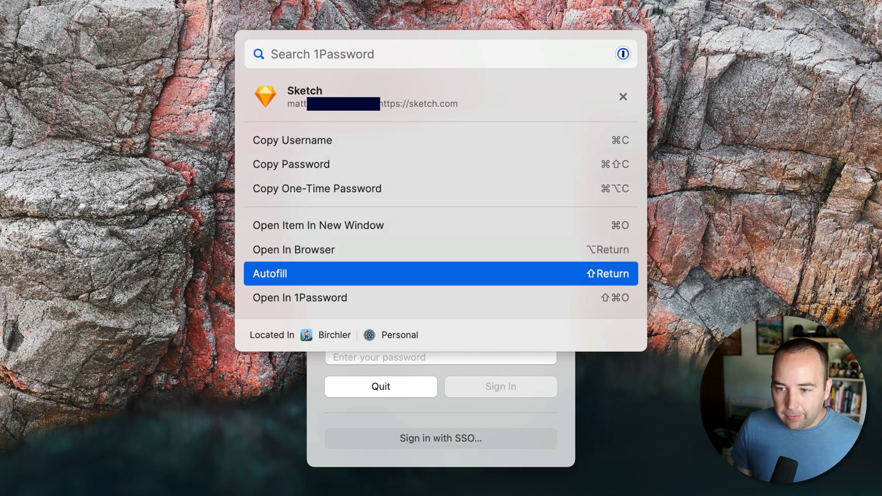
Autofill the saved Sketch login from 1Password to sign in to the Mac app
left_click(440, 274)
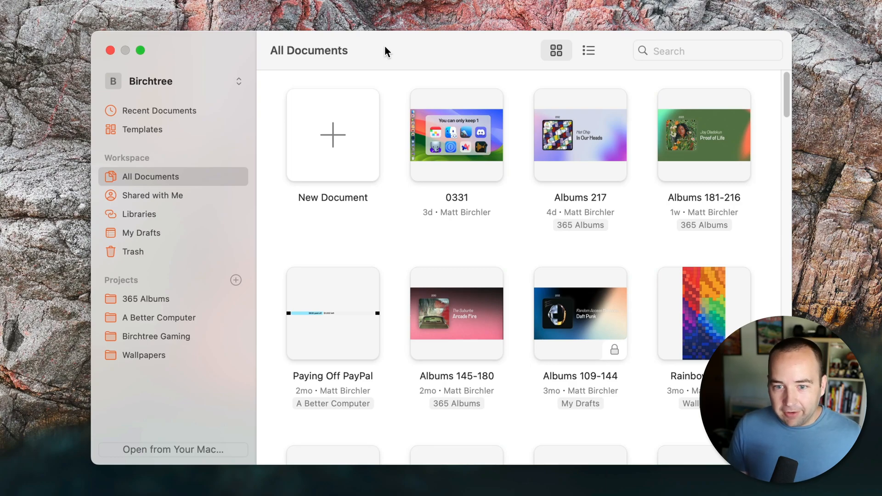
Launch iStat Menus, fill its registration email and license key from 1Password, and register
key("cmd+space")
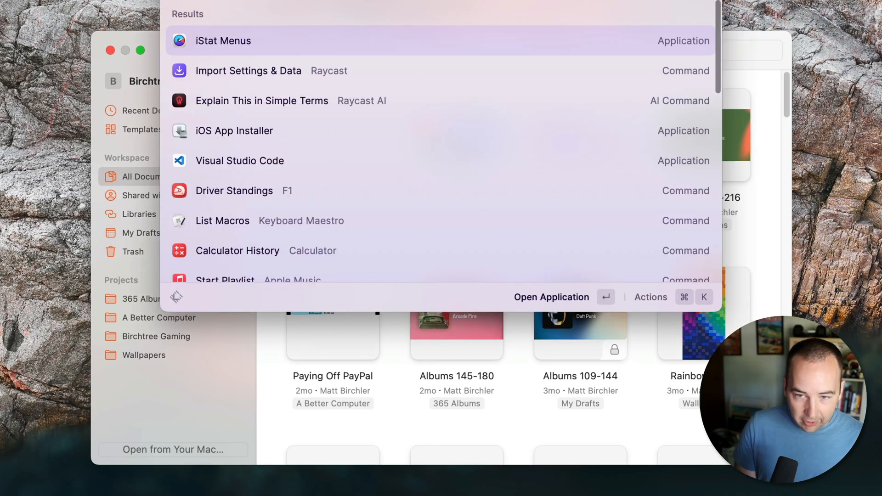
left_click(223, 40)
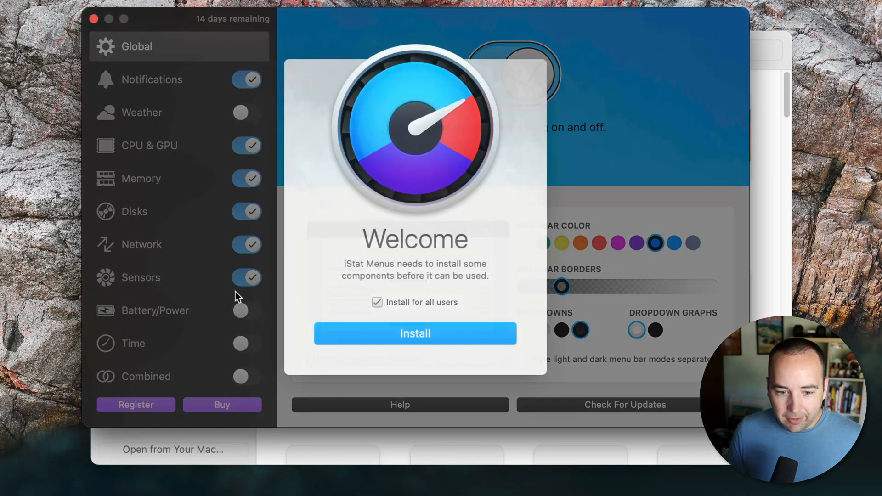
left_click(137, 405)
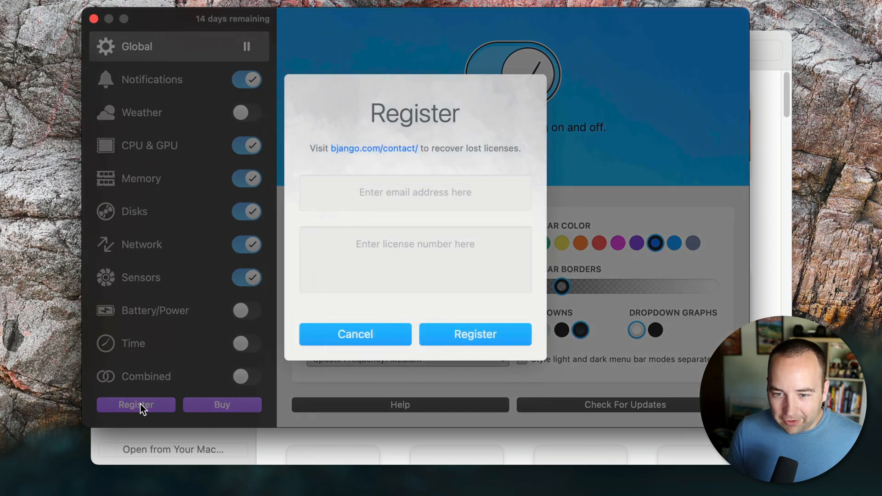
left_click(415, 192)
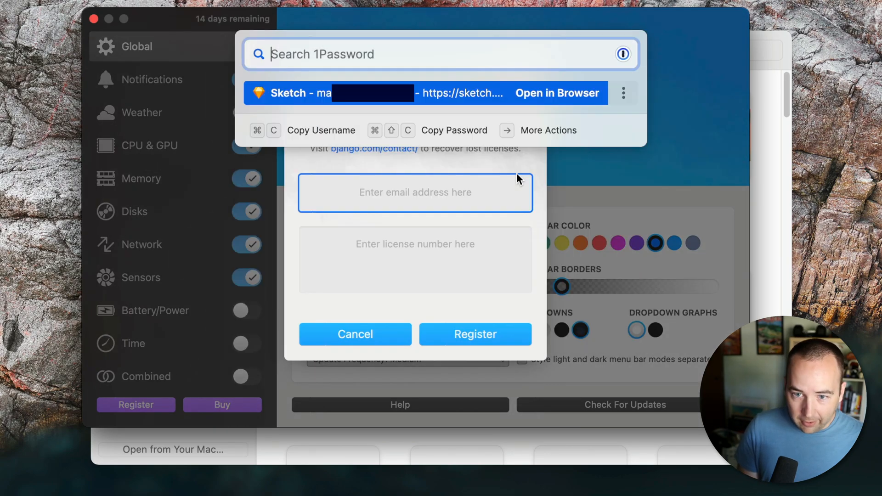
type("ista")
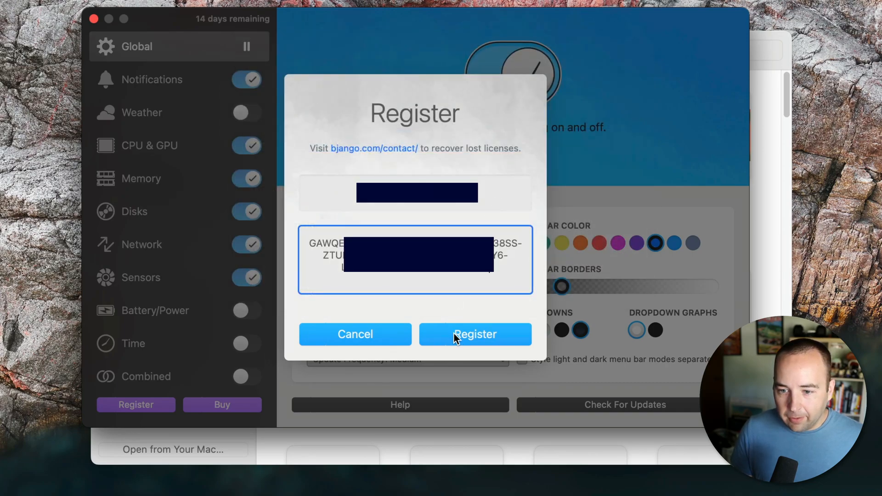
left_click(474, 333)
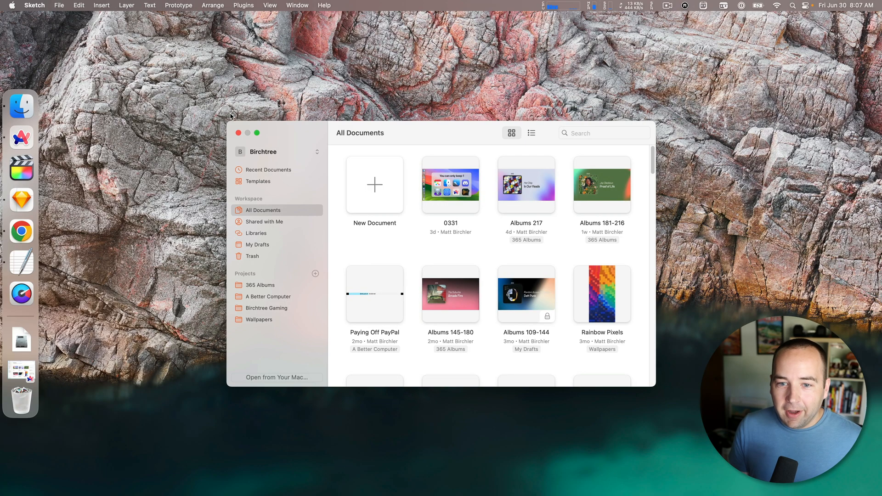
mouse_move(21, 246)
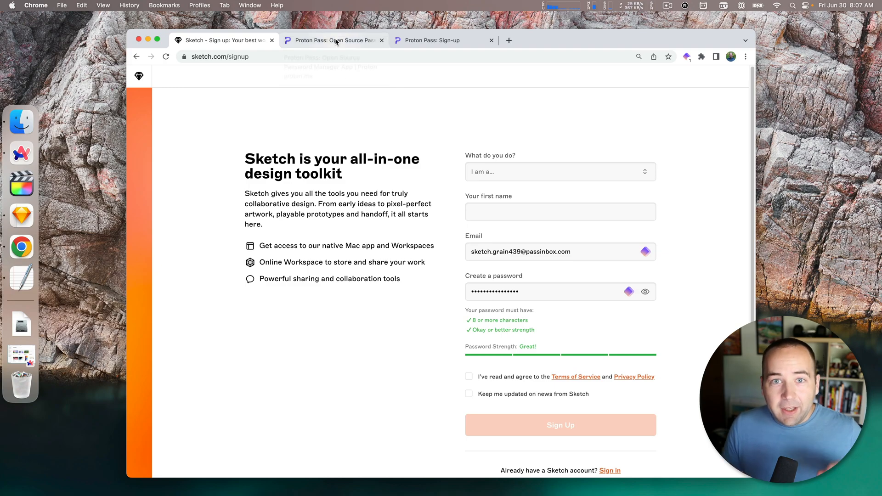
Switch Chrome to the Proton Pass sign-up tab showing the plan prices
left_click(332, 40)
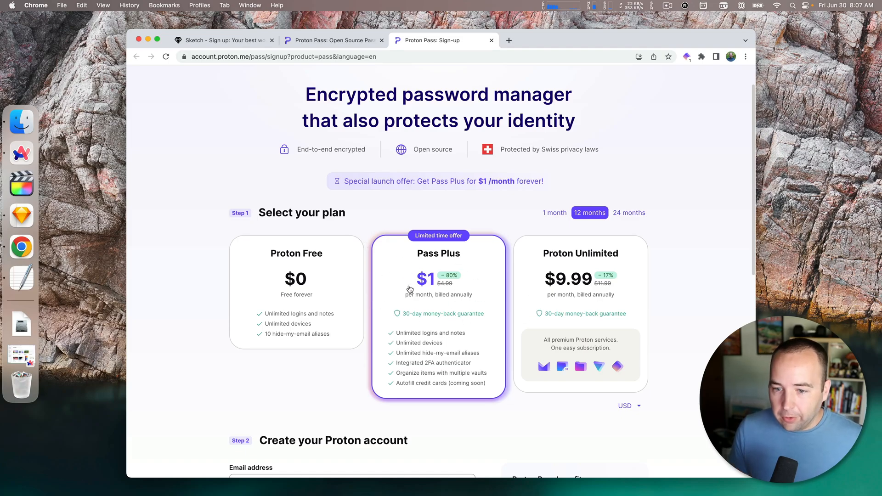
Switch to the Proton Pass overview page and scroll through 1Password's item category list
left_click(331, 40)
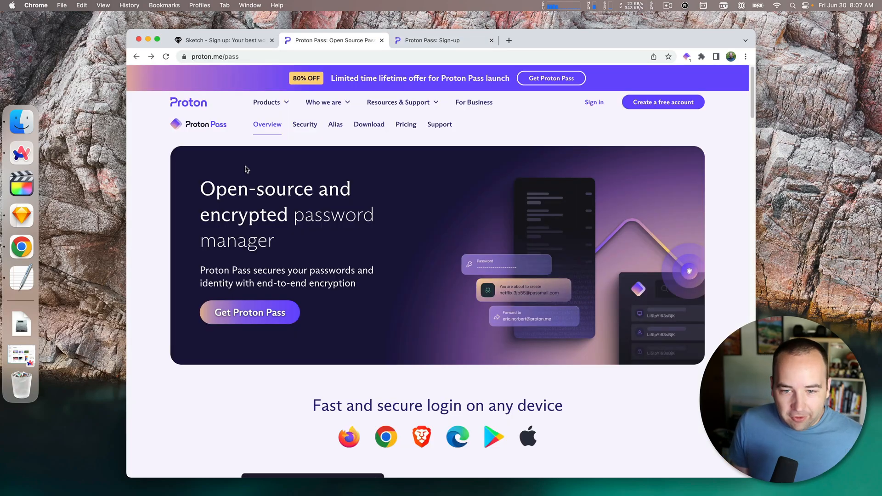
mouse_move(290, 125)
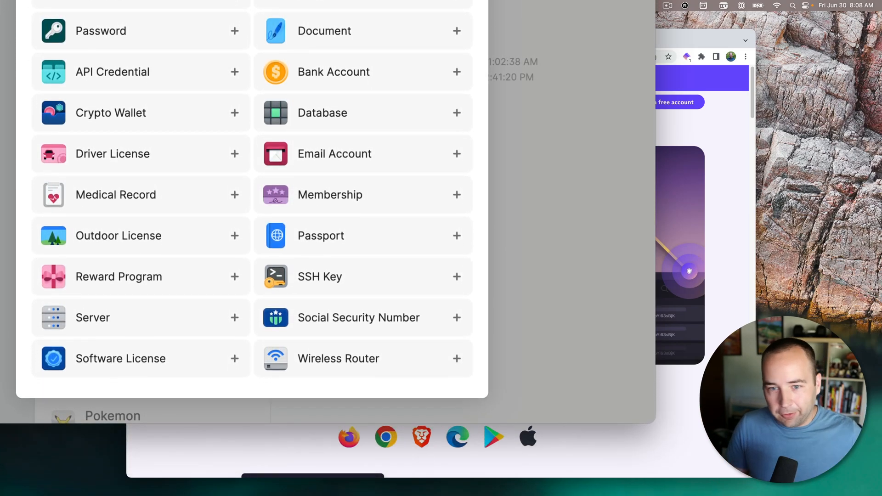
scroll("down", 3)
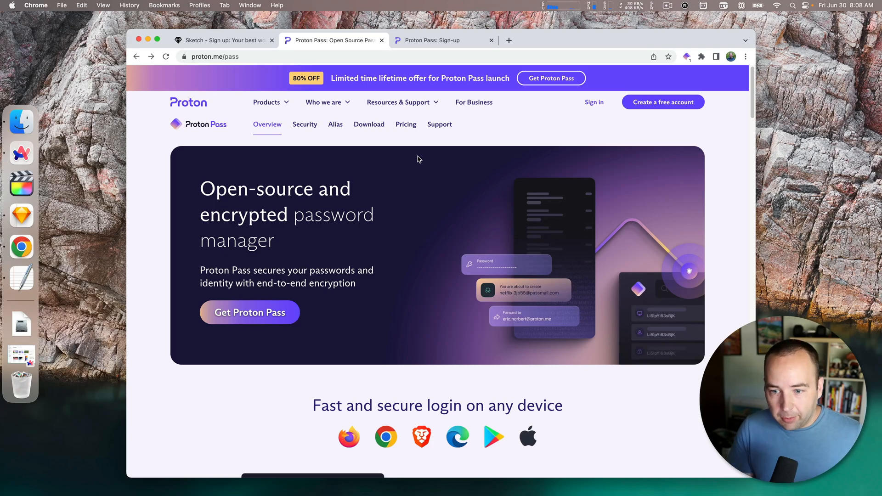
mouse_move(206, 258)
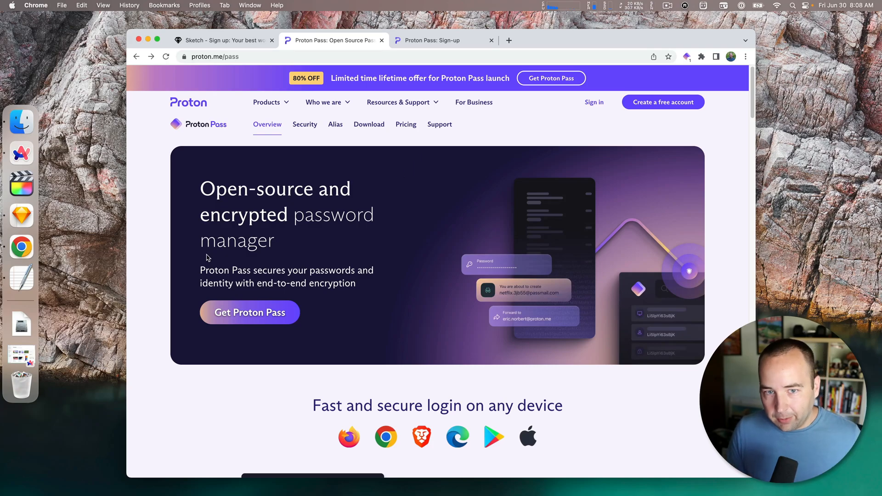
Scroll through the proton.me/pass overview to read its security features
scroll("down", 3)
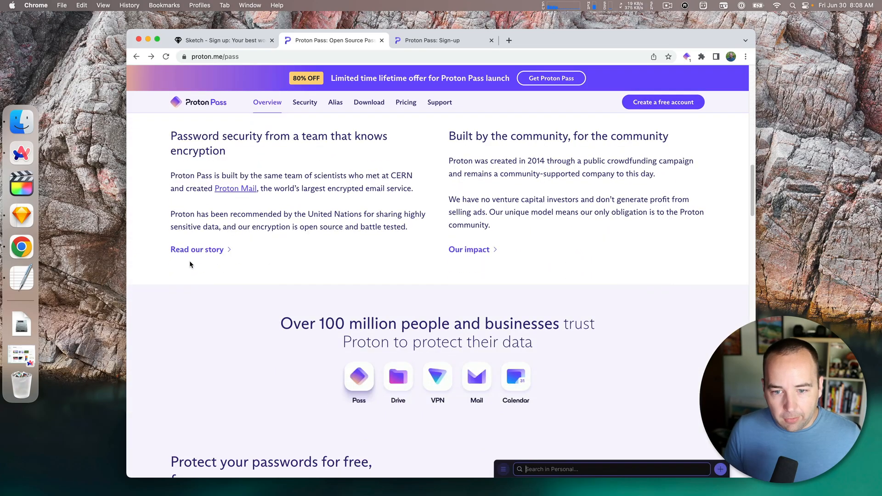
scroll("down", 3)
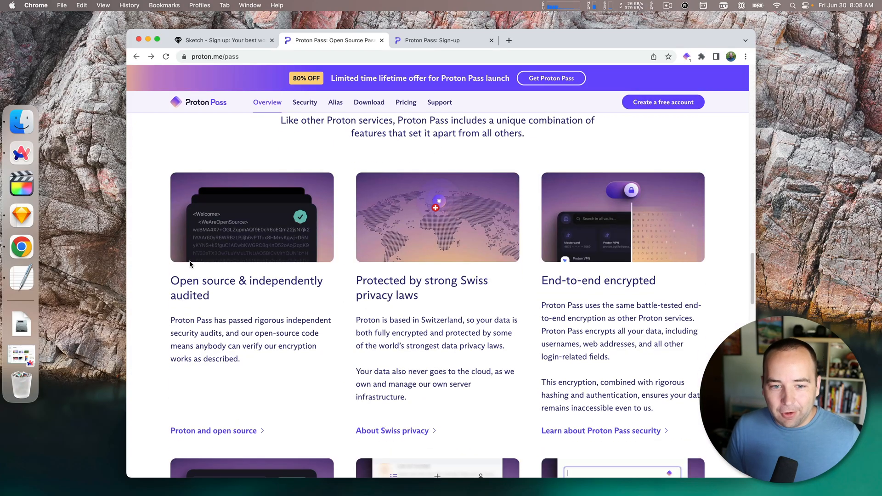
scroll("down", 3)
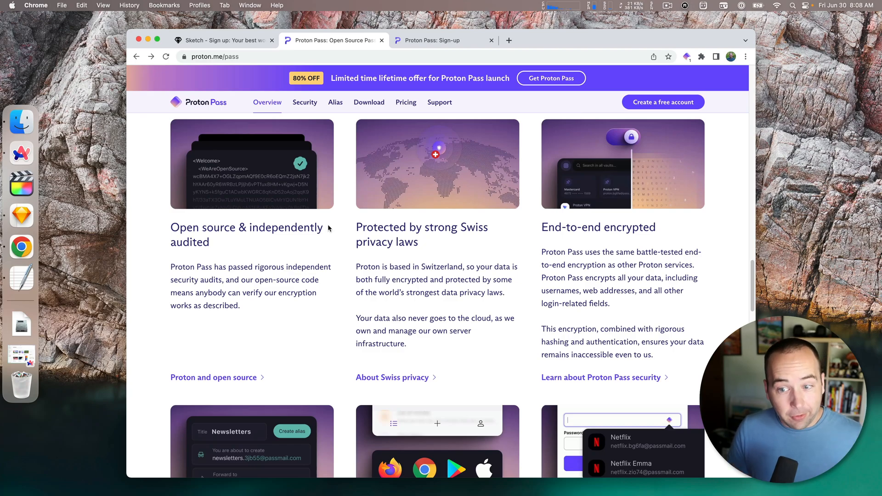
mouse_move(214, 247)
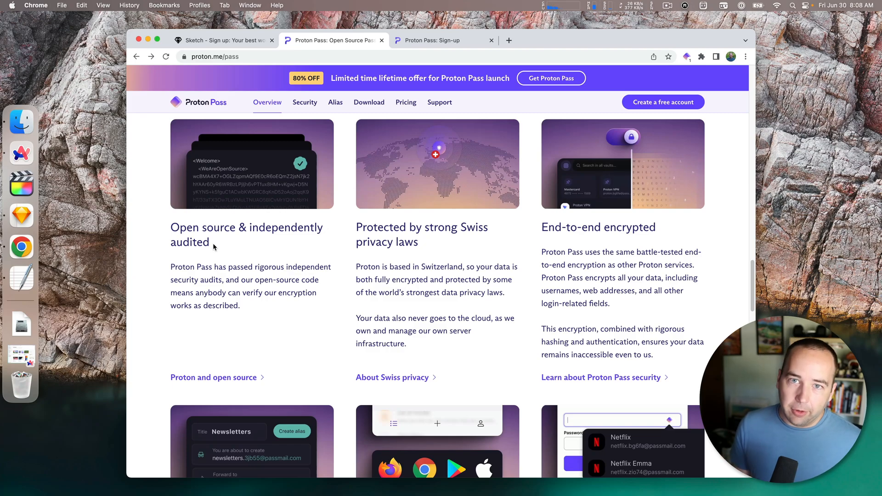
scroll("down", 3)
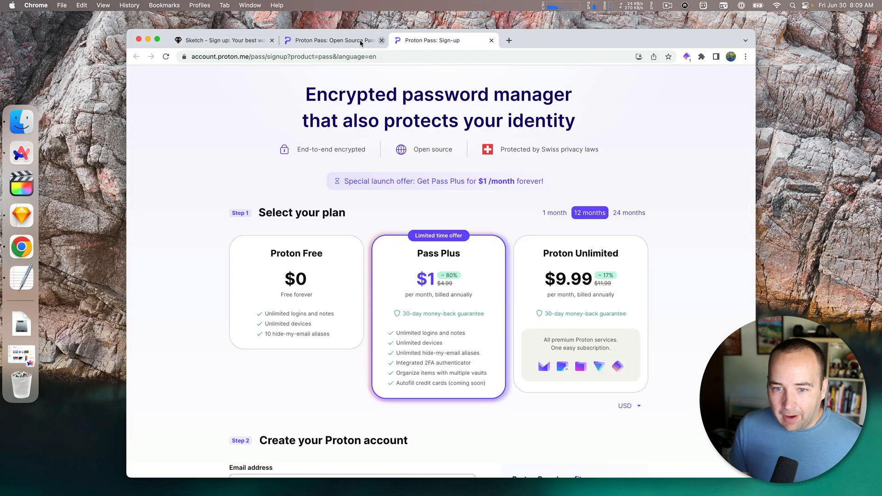
mouse_move(332, 40)
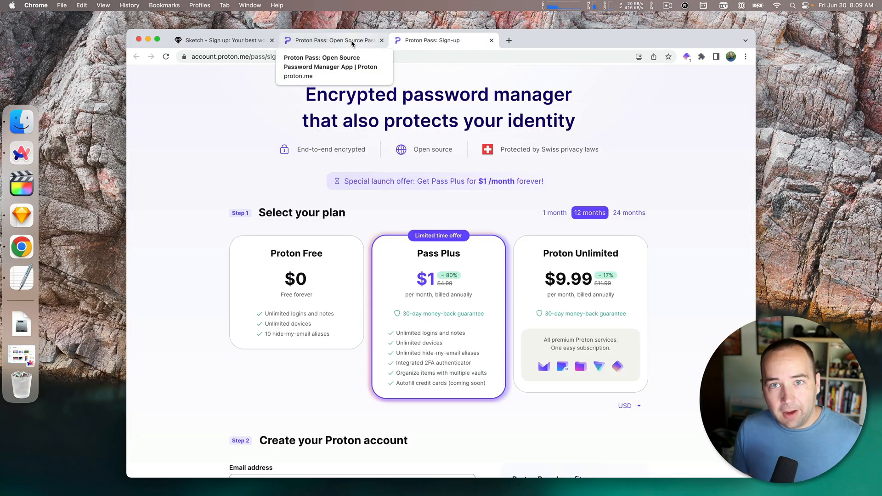
Return to the Proton Pass: Open Source Password Manager overview page
left_click(331, 39)
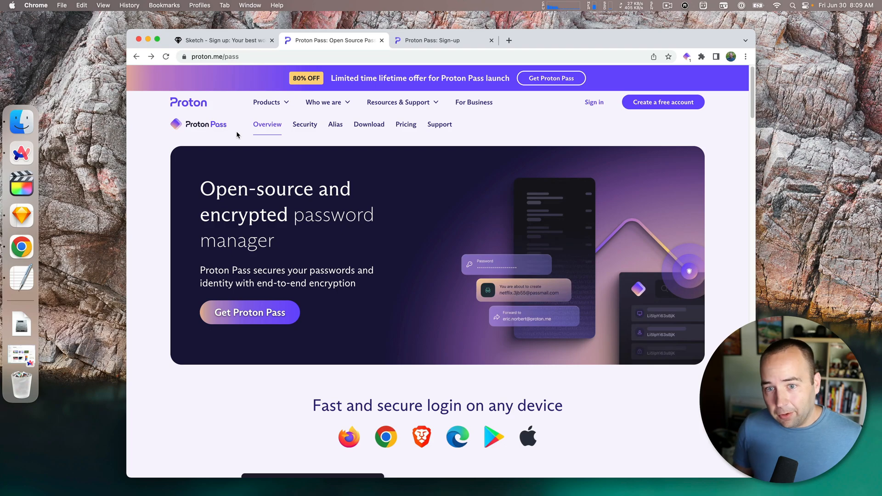